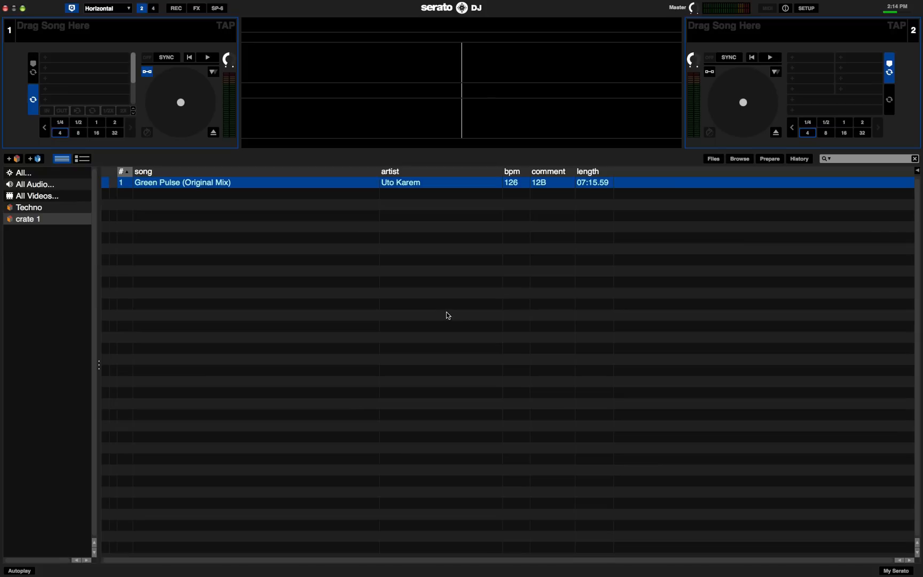
{"action": "mouse_move", "coordinate": [553, 309]}
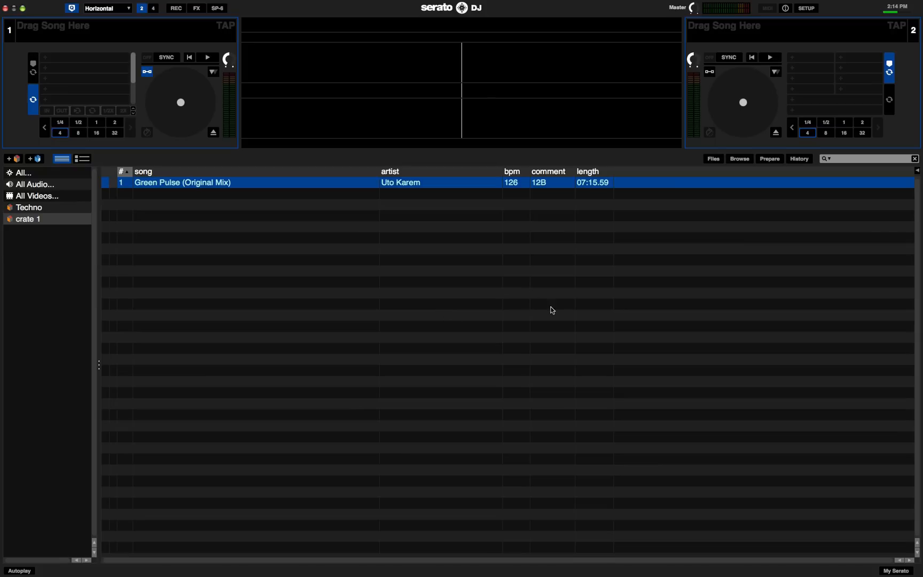
Enable 'Show Beat Jump Controls' in Setup so both decks show beat jump sizes.
{"action": "left_click", "coordinate": [806, 7]}
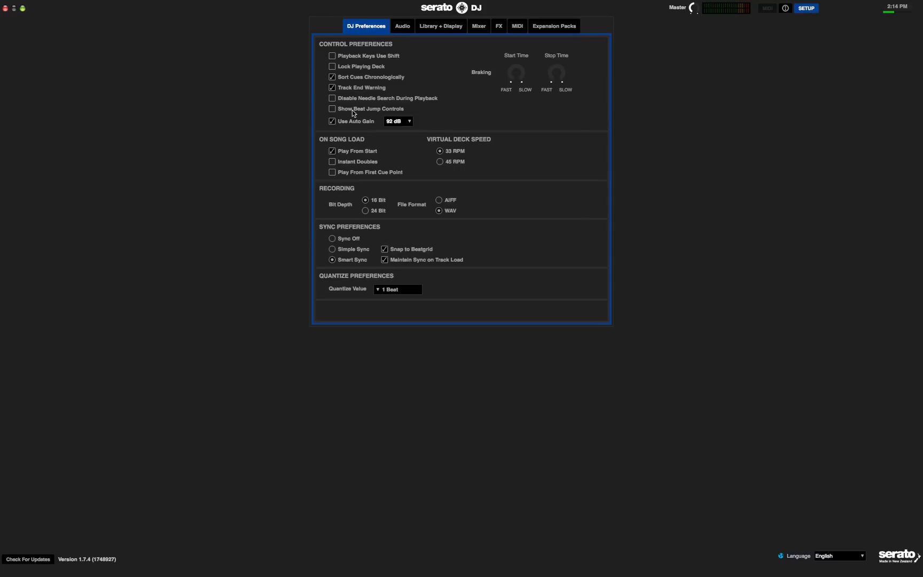
{"action": "left_click", "coordinate": [333, 109]}
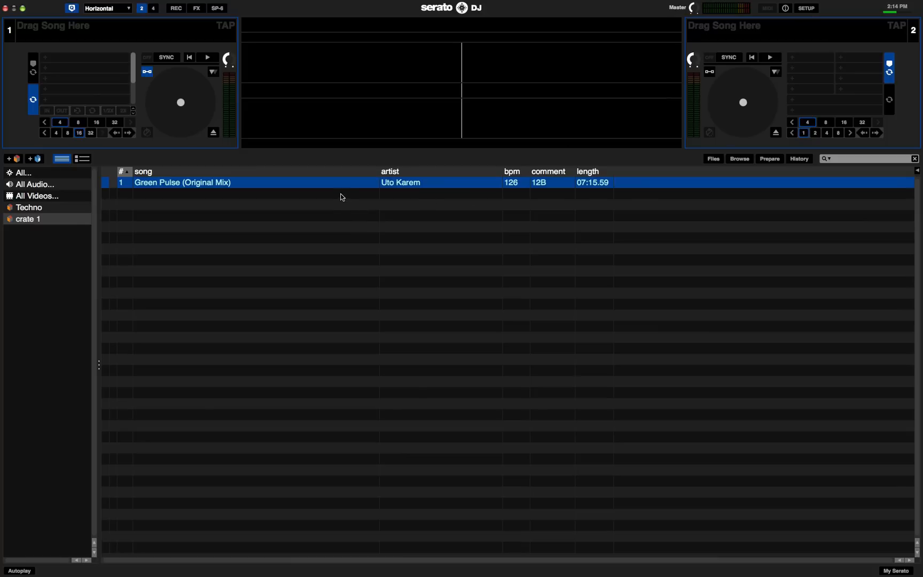
{"action": "mouse_move", "coordinate": [107, 135]}
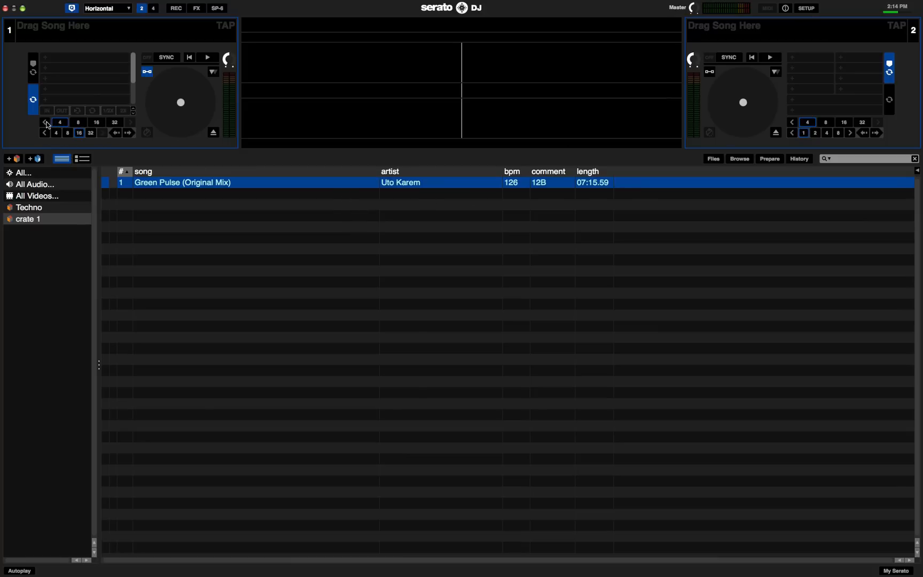
Page deck 1's loop sizes to 1/16–1/2 and beat jump sizes to 1/2–4, selecting a 4-beat jump.
{"action": "left_click", "coordinate": [45, 122]}
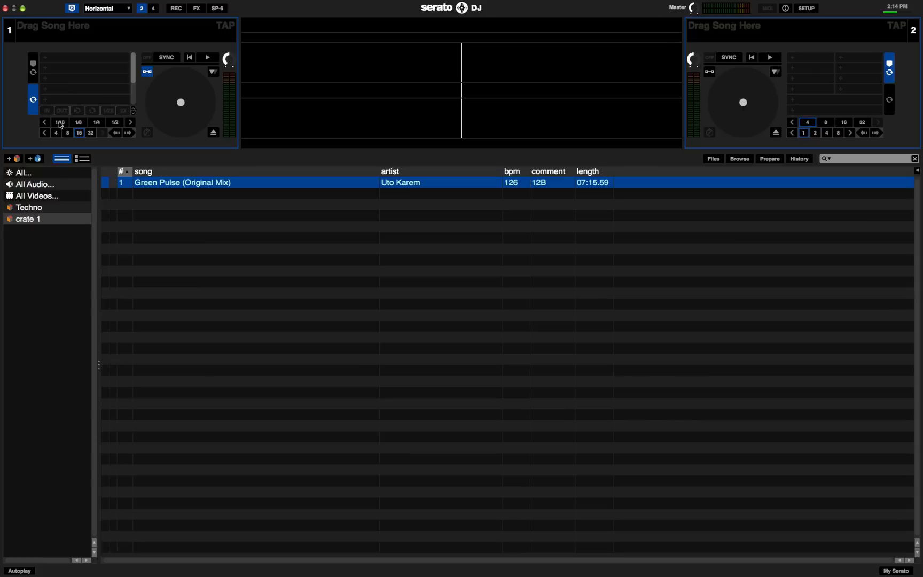
{"action": "left_click", "coordinate": [44, 133]}
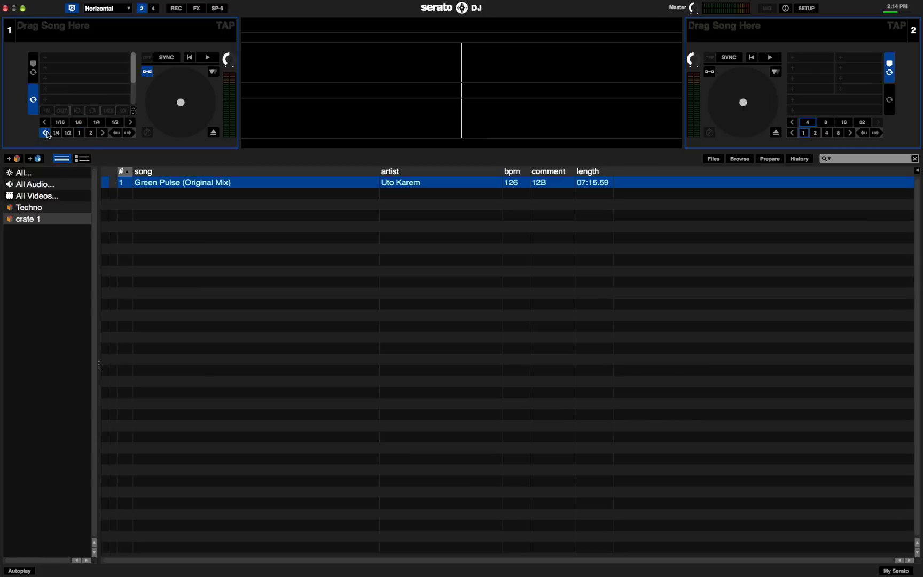
{"action": "left_click", "coordinate": [44, 133]}
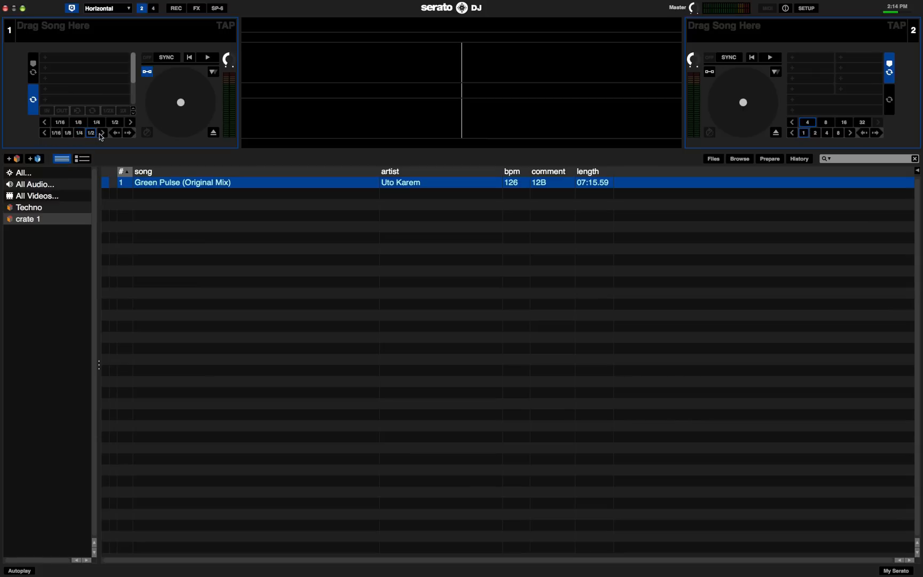
{"action": "left_click", "coordinate": [103, 133]}
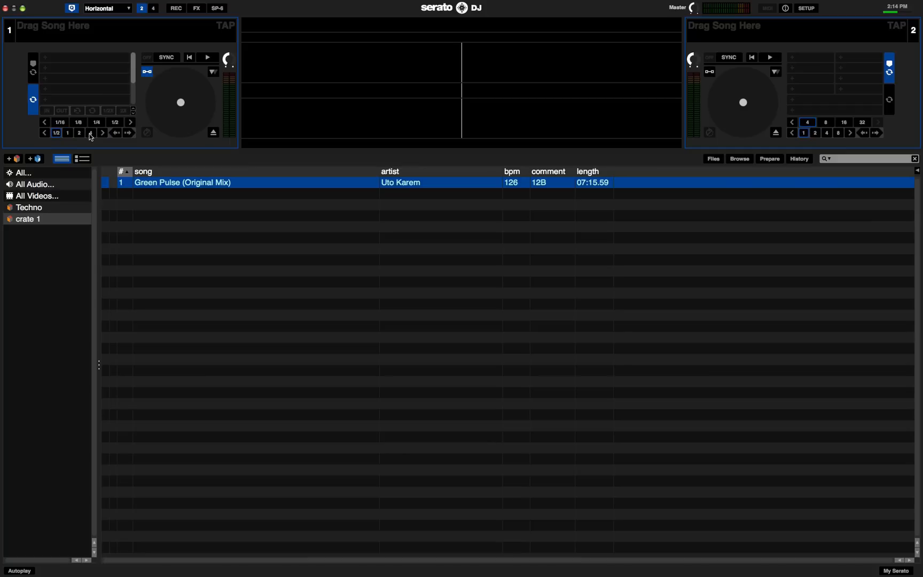
{"action": "left_click", "coordinate": [90, 133]}
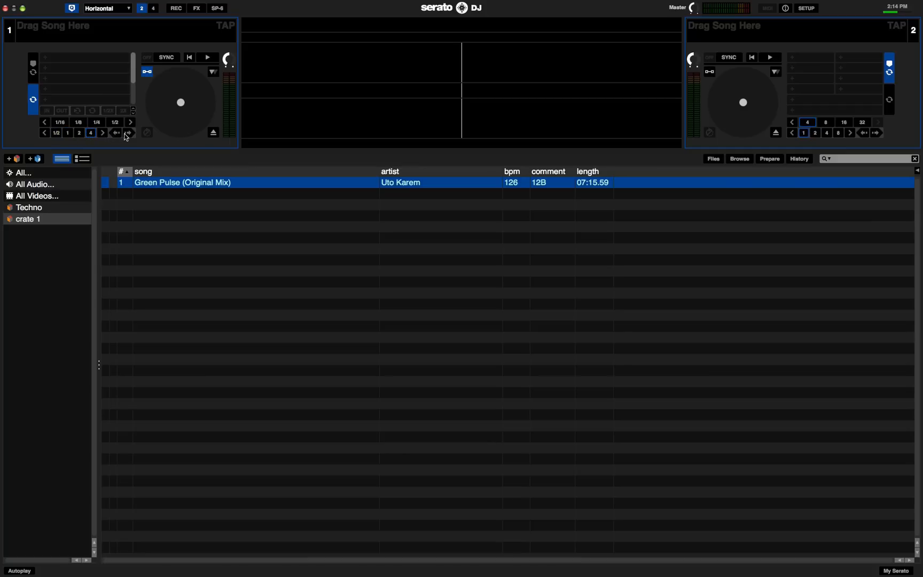
{"action": "mouse_move", "coordinate": [122, 136]}
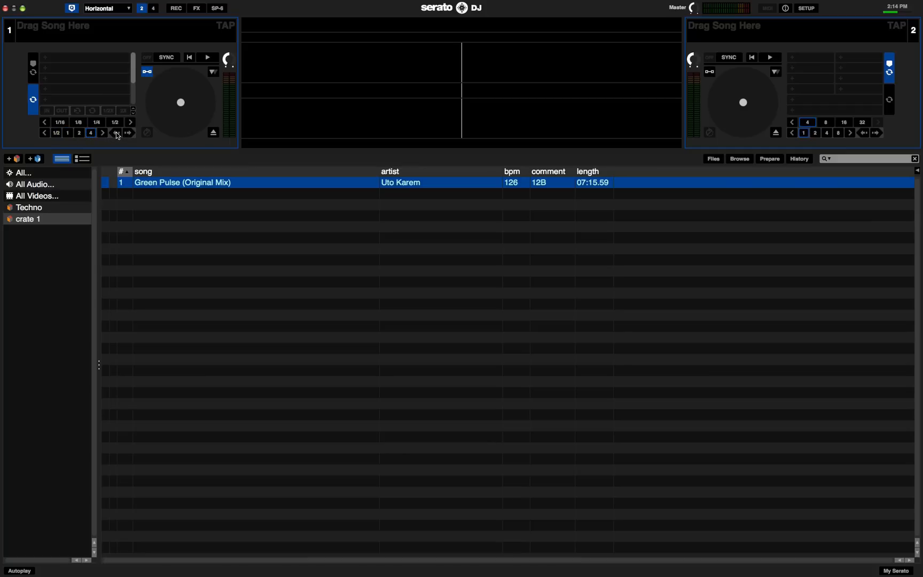
{"action": "mouse_move", "coordinate": [121, 136]}
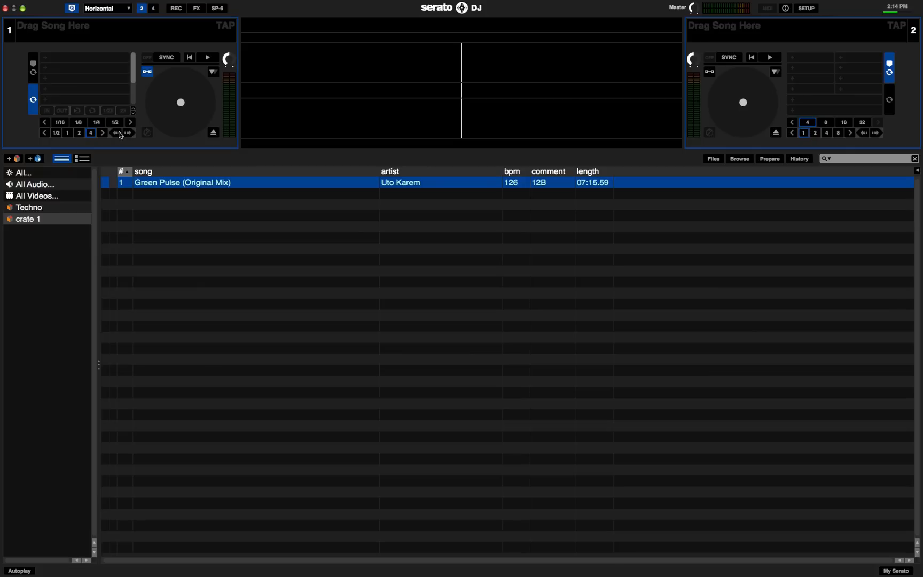
{"action": "mouse_move", "coordinate": [51, 134]}
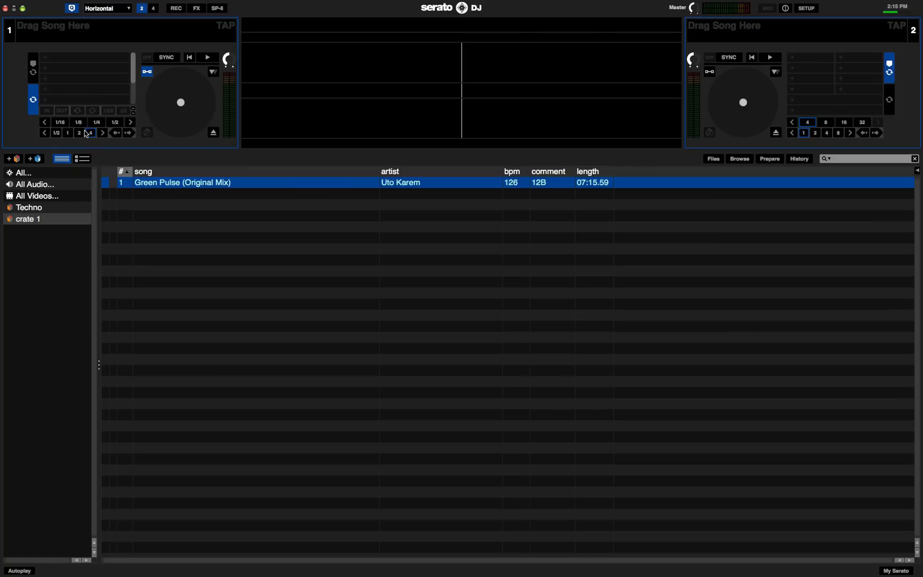
{"action": "left_click", "coordinate": [90, 133]}
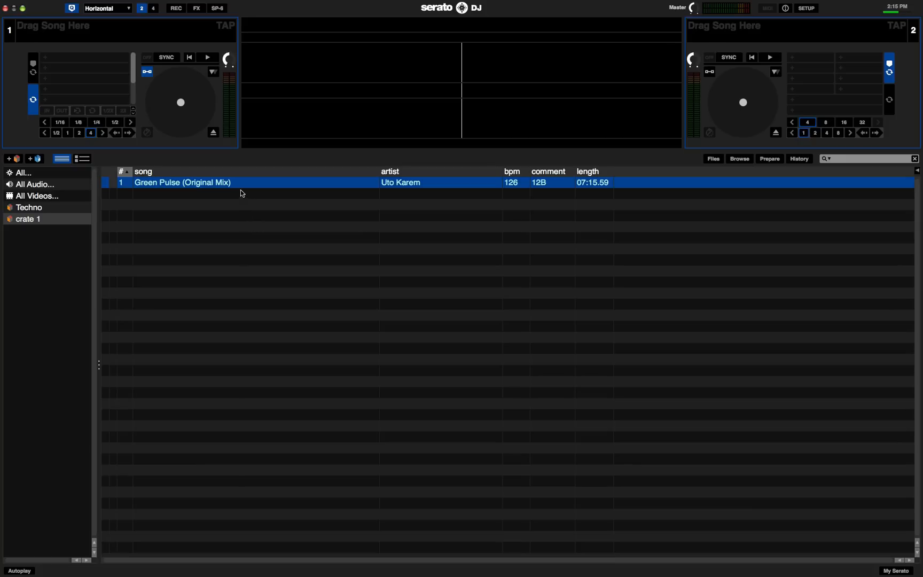
{"action": "mouse_move", "coordinate": [251, 97]}
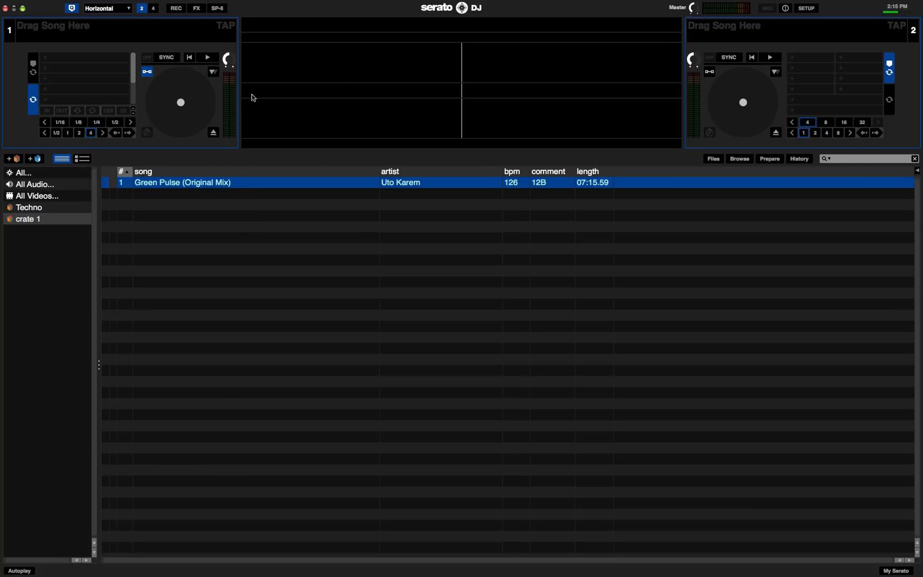
Load and play Green Pulse (Original Mix) on deck 1, trying vertical, horizontal and extended layouts.
{"action": "double_click", "coordinate": [182, 183]}
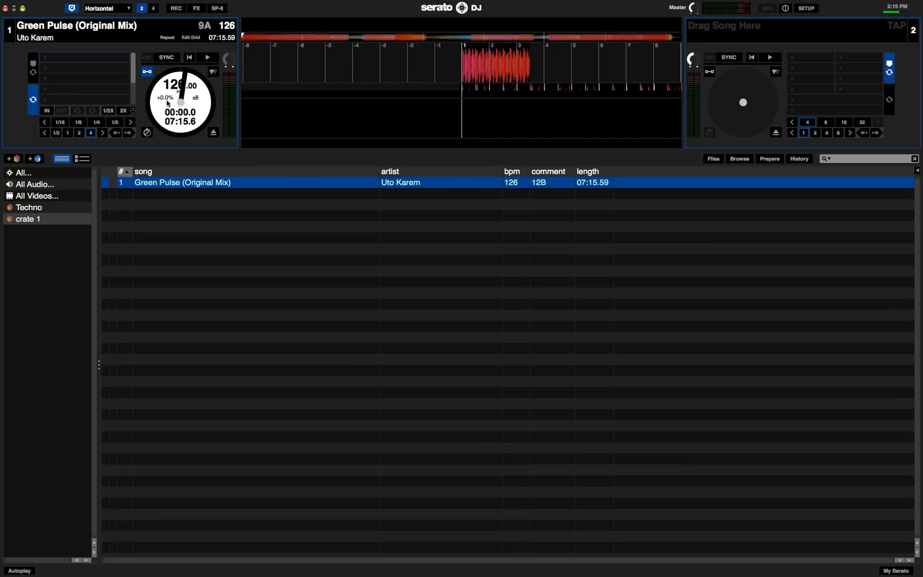
{"action": "left_click", "coordinate": [206, 57]}
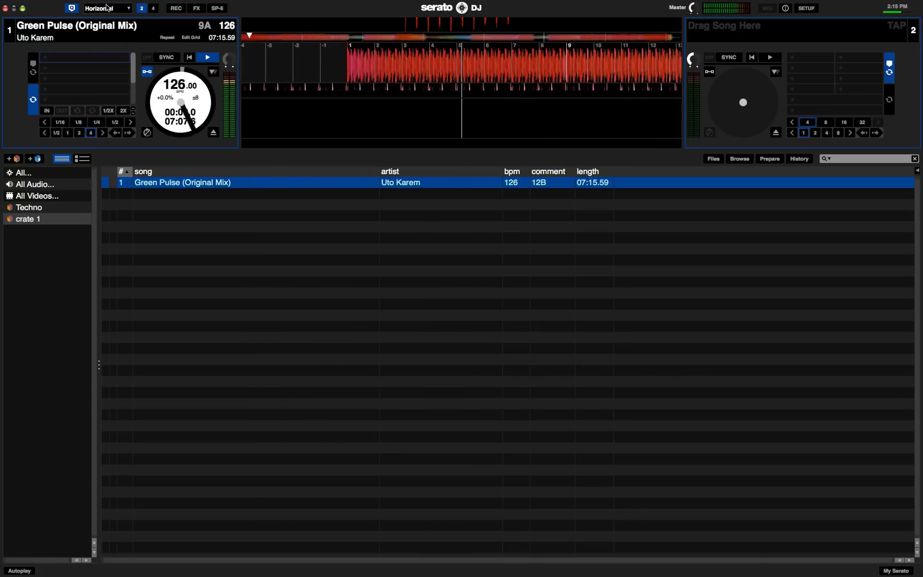
{"action": "left_click", "coordinate": [108, 7]}
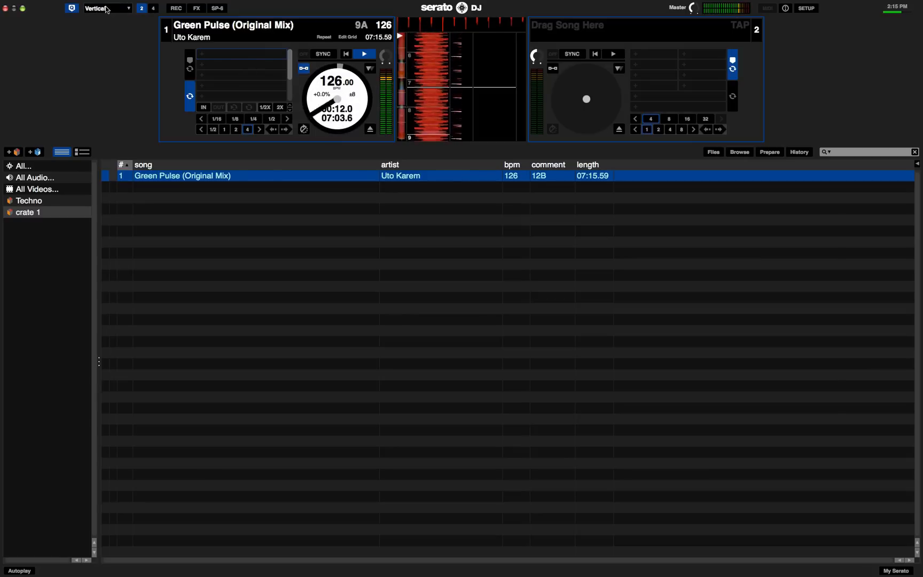
{"action": "left_click", "coordinate": [107, 8]}
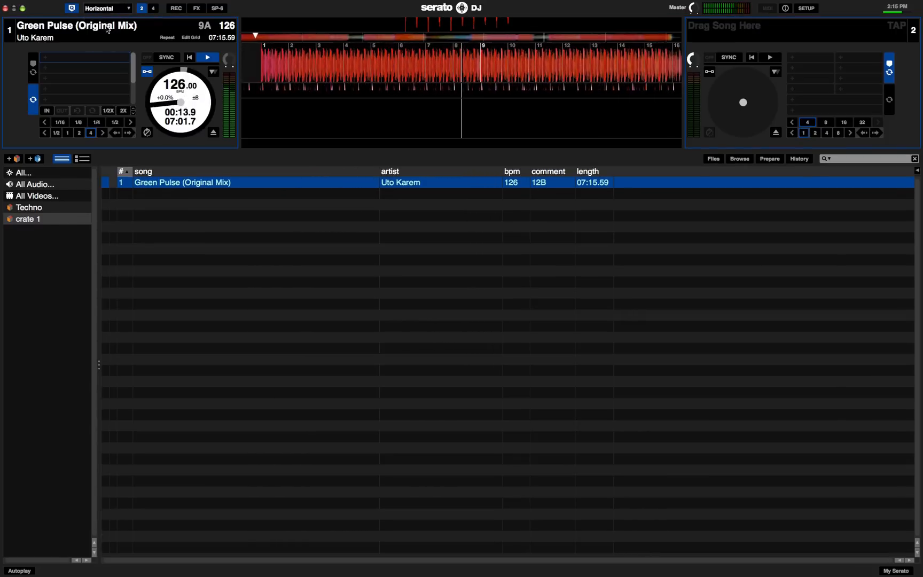
{"action": "left_click", "coordinate": [107, 7]}
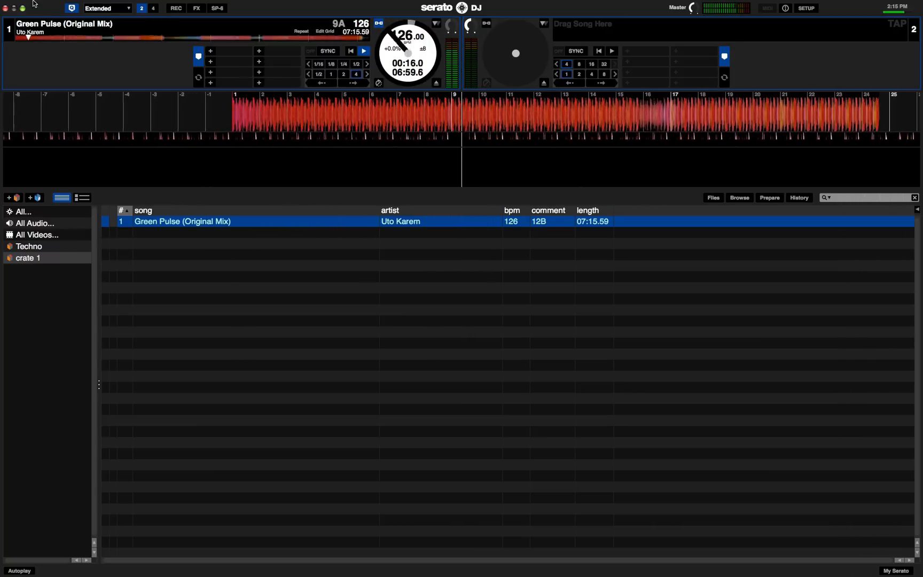
Switch to the stack and library layouts, leaving the layout list open again.
{"action": "left_click", "coordinate": [106, 9]}
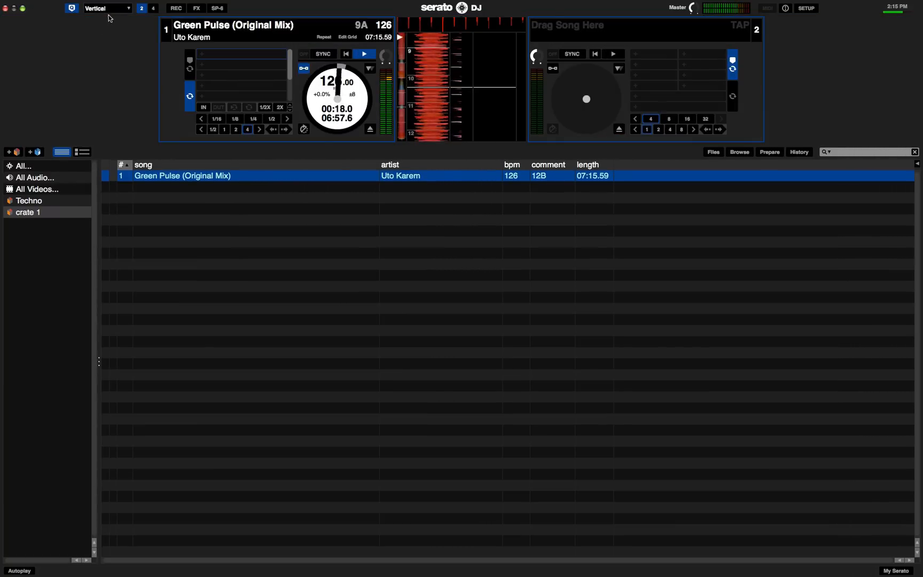
{"action": "left_click", "coordinate": [106, 8]}
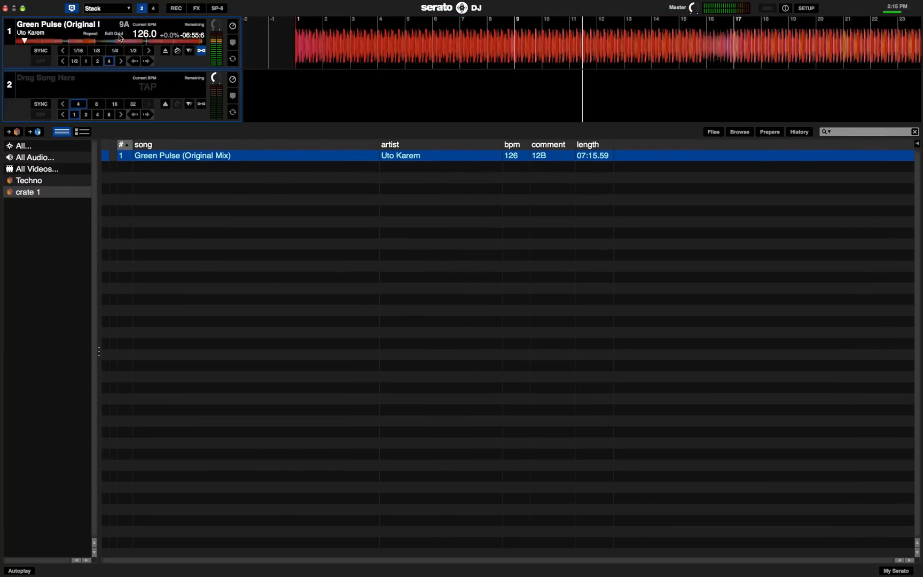
{"action": "left_click", "coordinate": [106, 8]}
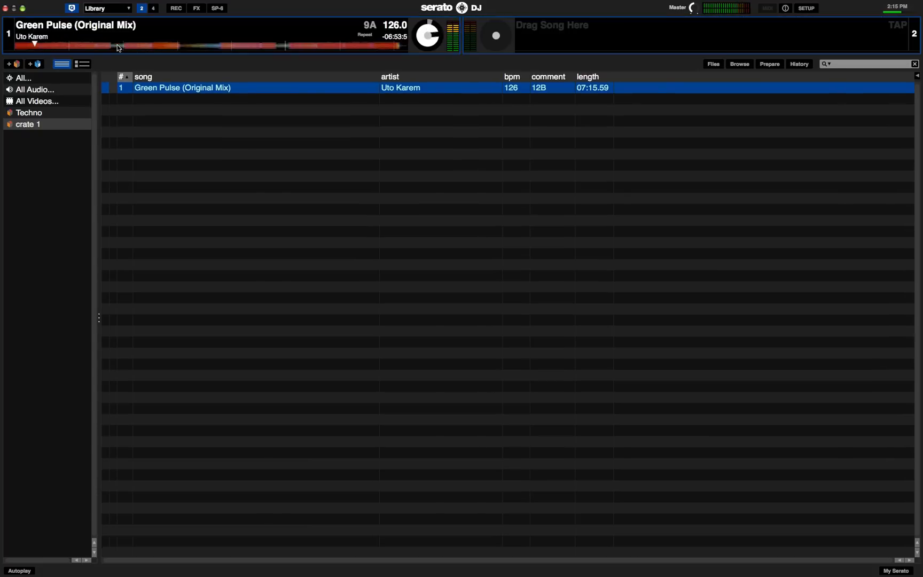
{"action": "left_click", "coordinate": [108, 8]}
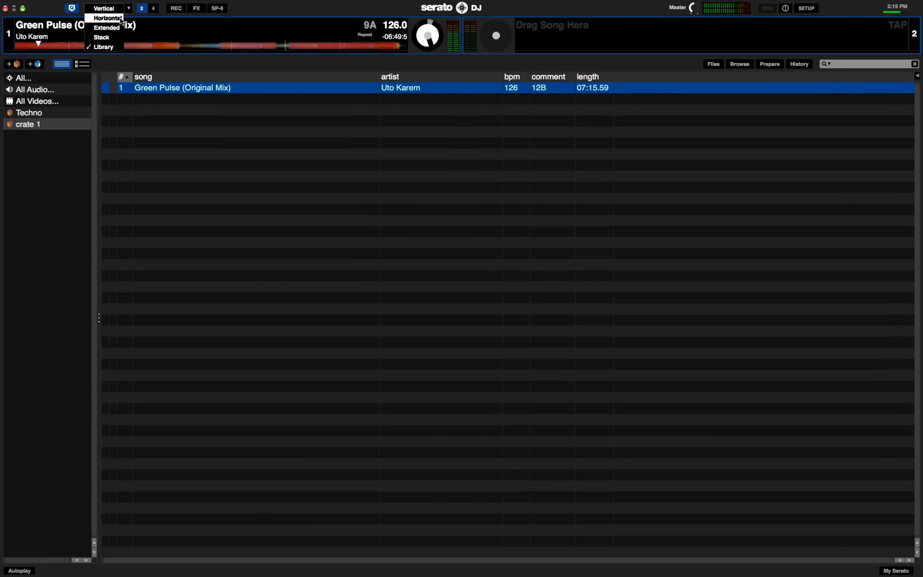
Return to the horizontal layout, beat-jump Green Pulse forward twice on deck 1, then stop playback.
{"action": "left_click", "coordinate": [107, 19]}
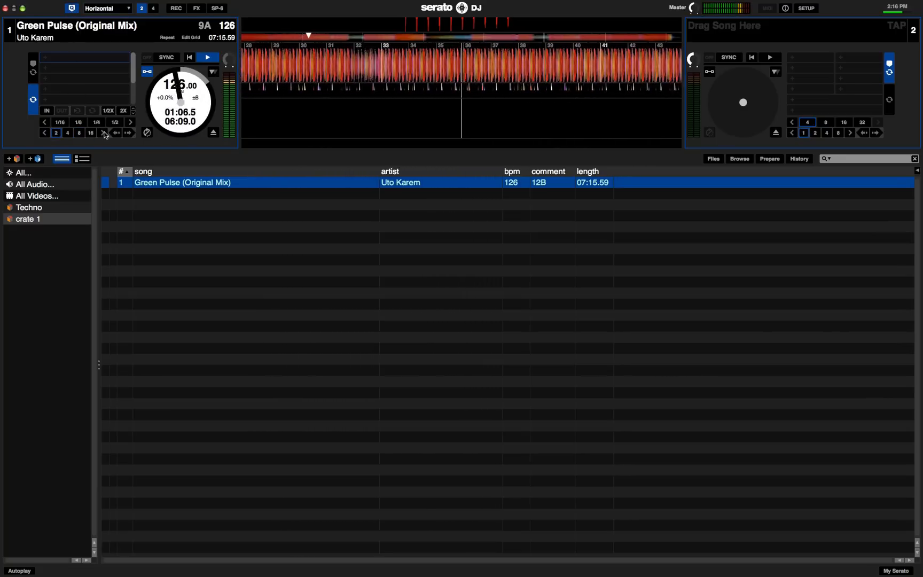
{"action": "left_click", "coordinate": [91, 132]}
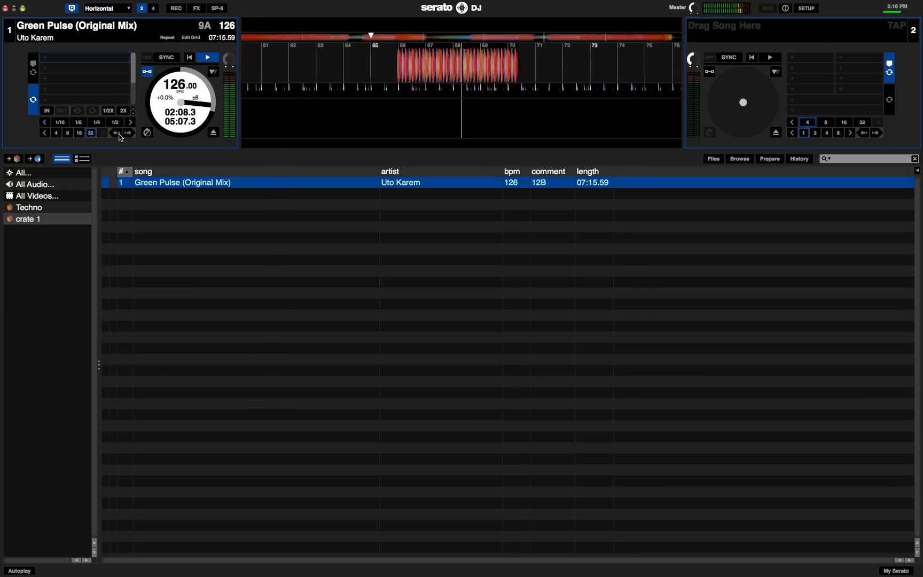
{"action": "left_click", "coordinate": [129, 134]}
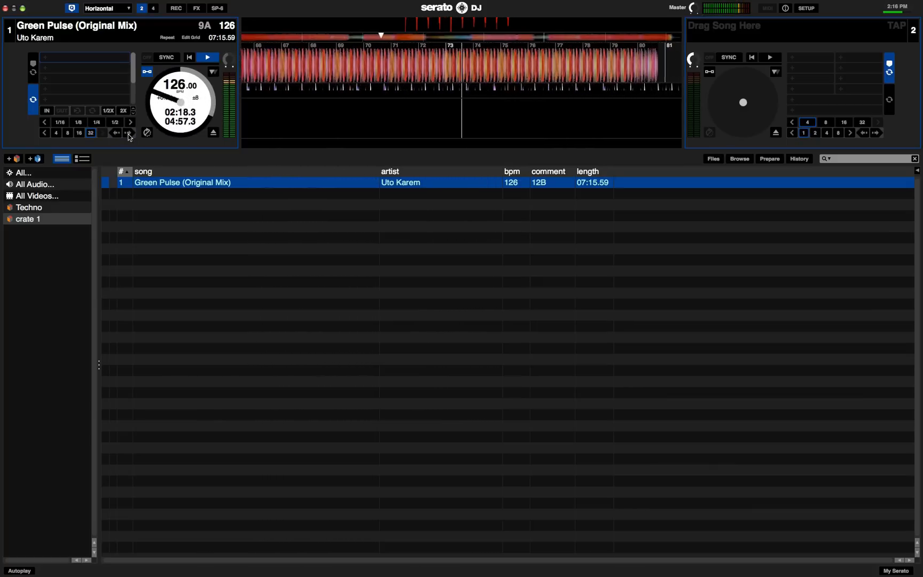
{"action": "left_click", "coordinate": [206, 58]}
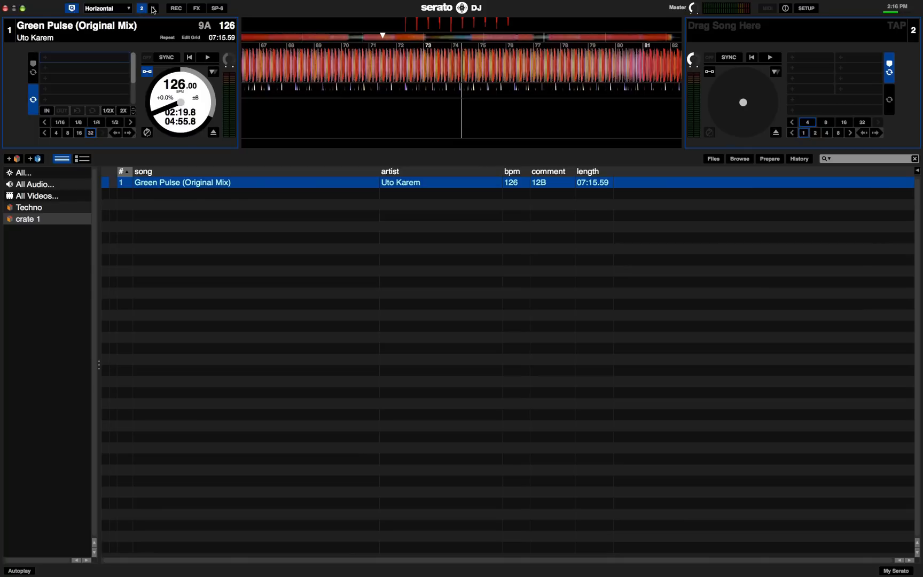
{"action": "left_click", "coordinate": [151, 8]}
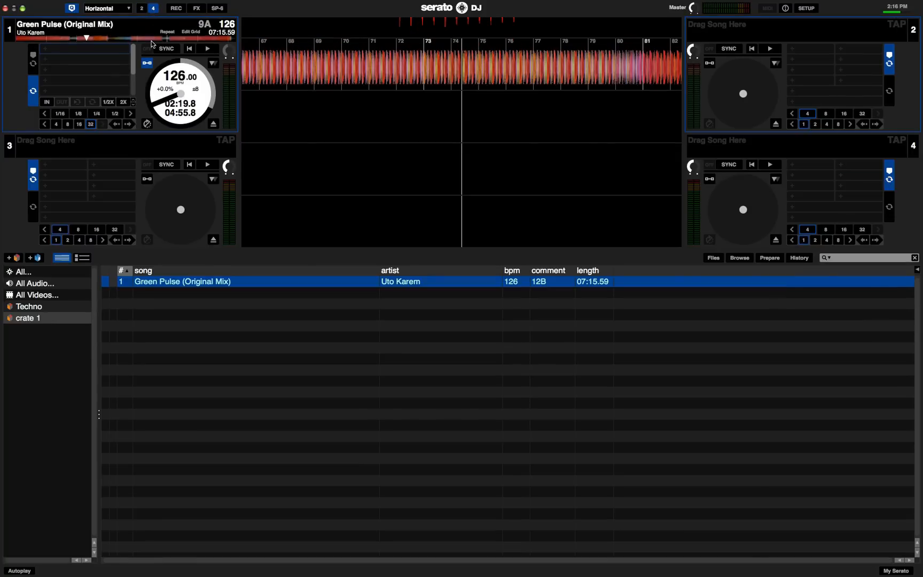
{"action": "mouse_move", "coordinate": [319, 77]}
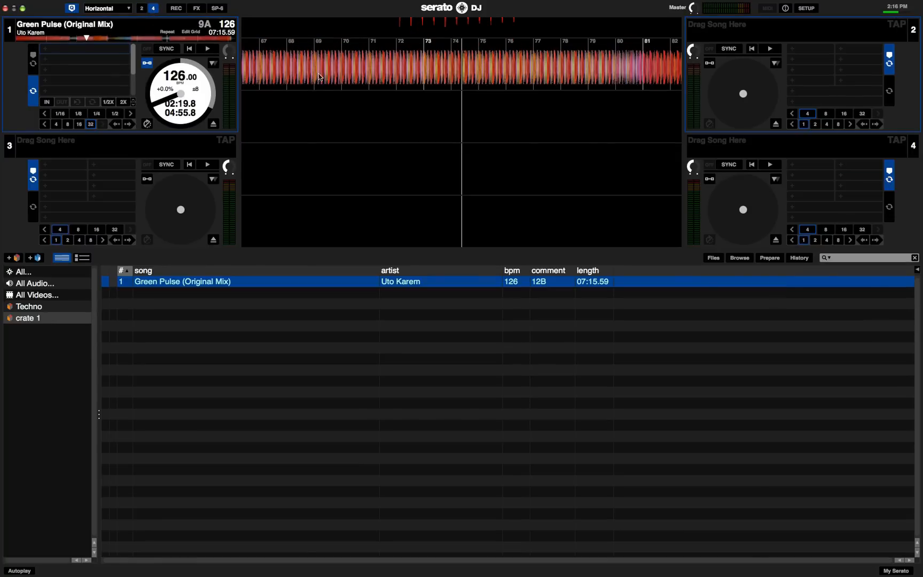
{"action": "left_click", "coordinate": [141, 7]}
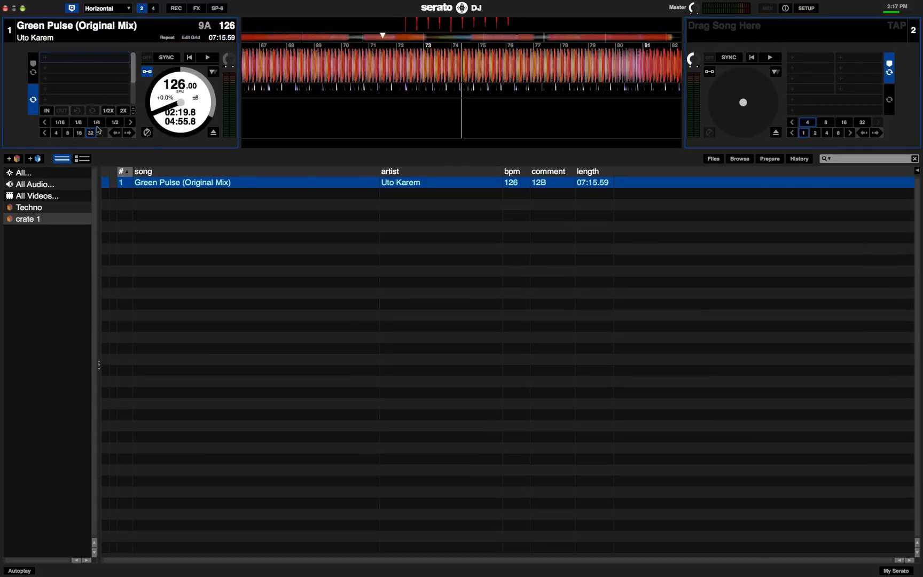
{"action": "mouse_move", "coordinate": [98, 131]}
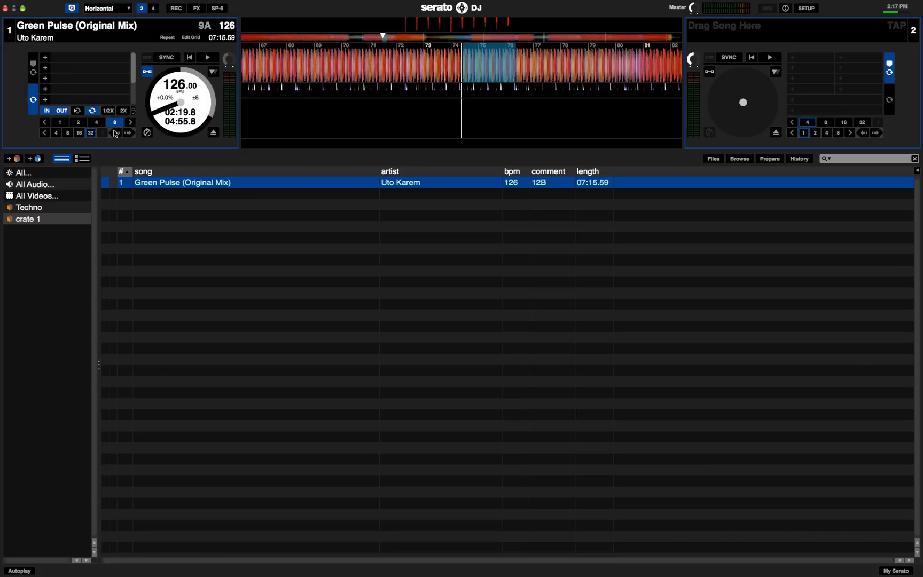
Play Green Pulse in its 8-beat loop and jump the loop backward then forward.
{"action": "left_click", "coordinate": [206, 56]}
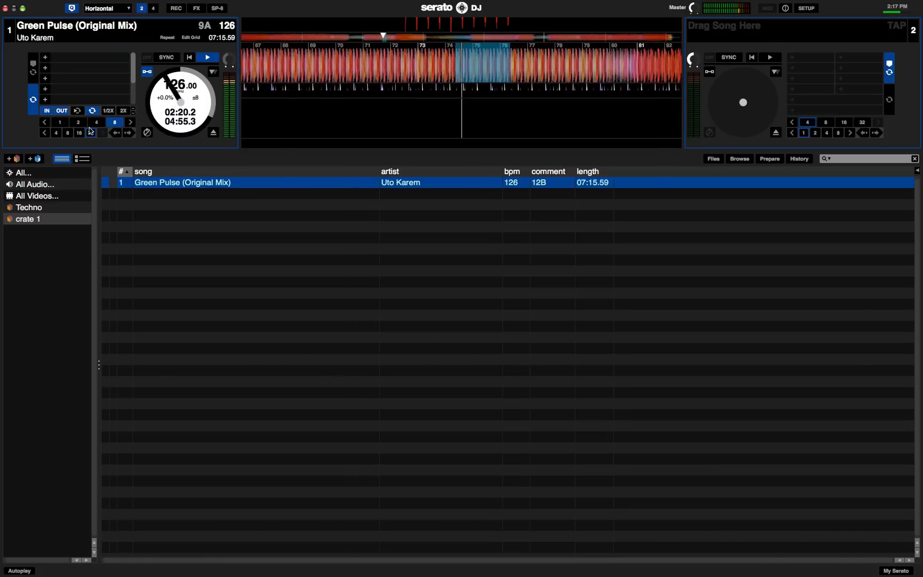
{"action": "left_click", "coordinate": [89, 133]}
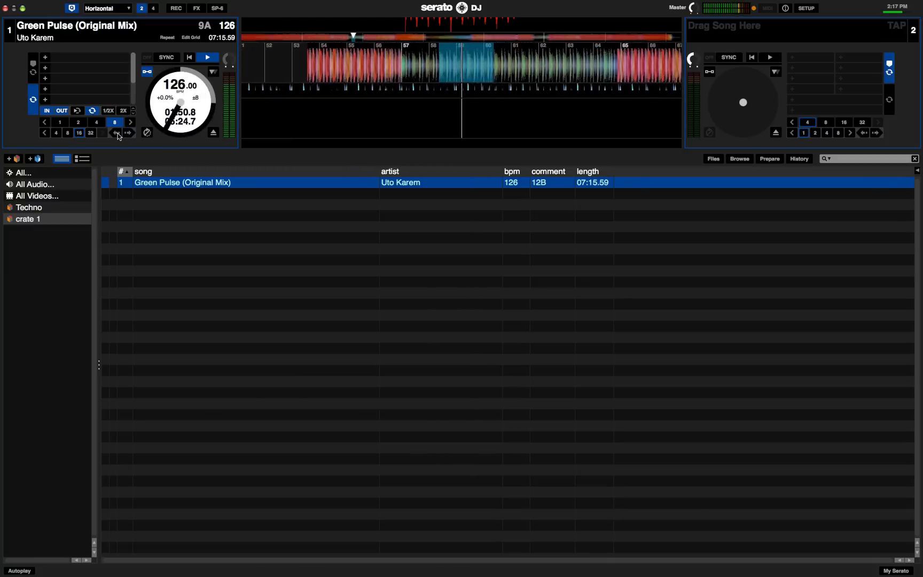
{"action": "left_click", "coordinate": [128, 133]}
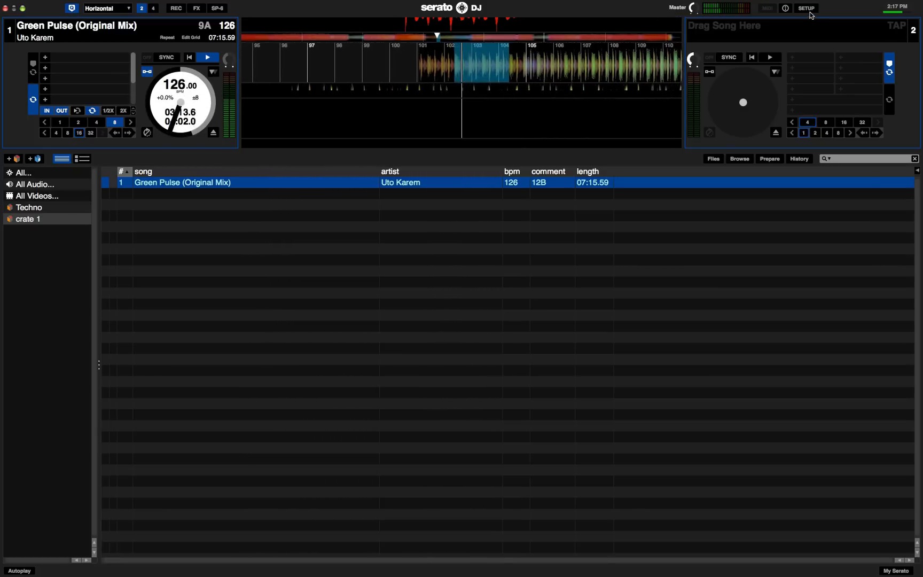
Turn on EQ Colored Waveforms under Setup's Library + Display preferences.
{"action": "left_click", "coordinate": [806, 7]}
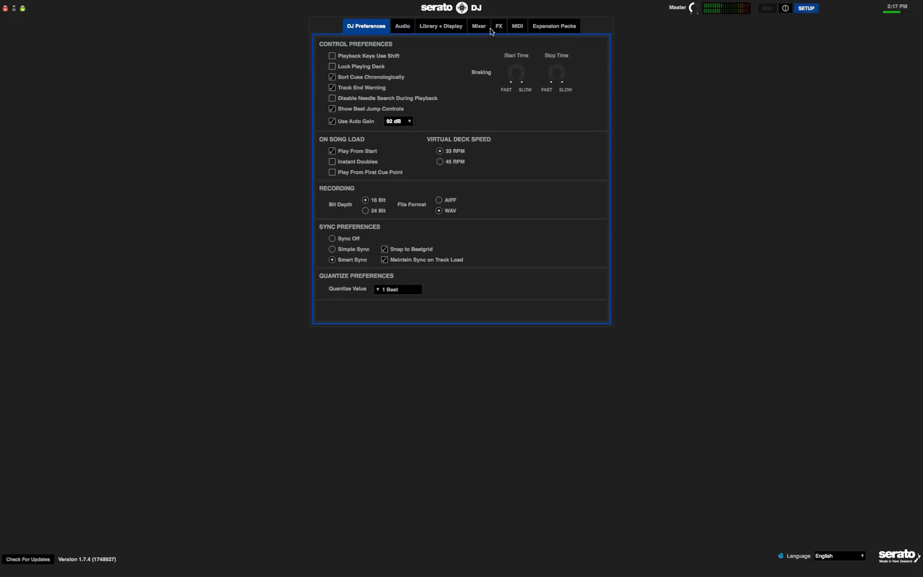
{"action": "left_click", "coordinate": [440, 25]}
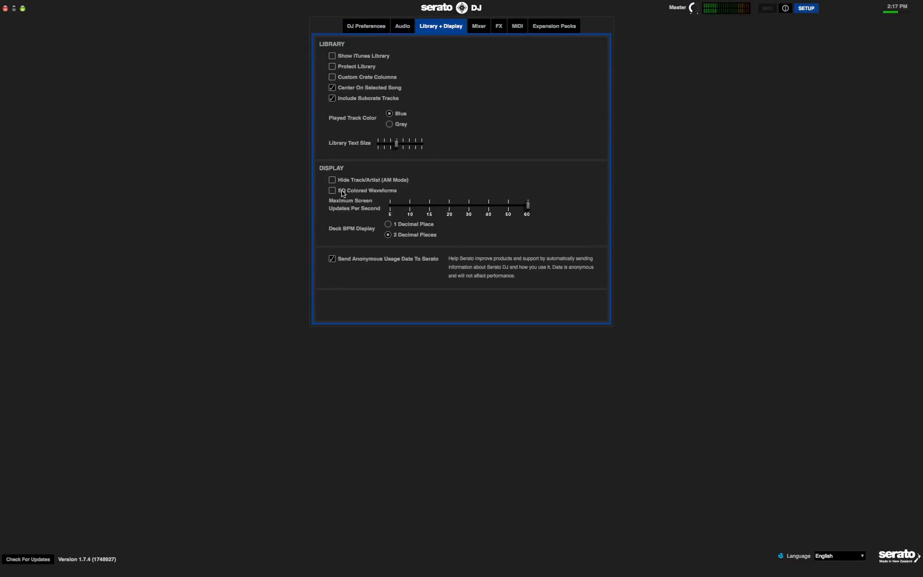
{"action": "left_click", "coordinate": [333, 190]}
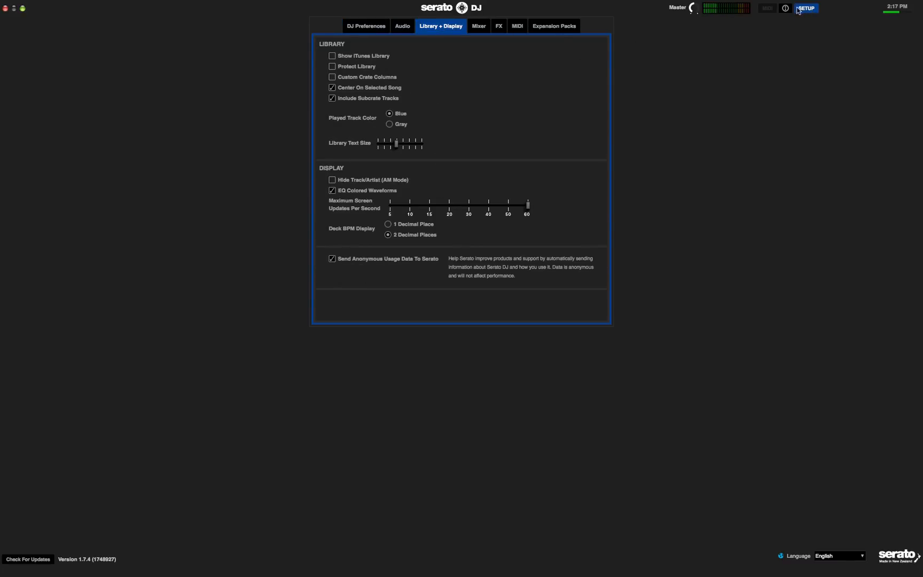
Close Setup to return to the decks with Green Pulse's EQ-coloured waveform.
{"action": "left_click", "coordinate": [805, 7]}
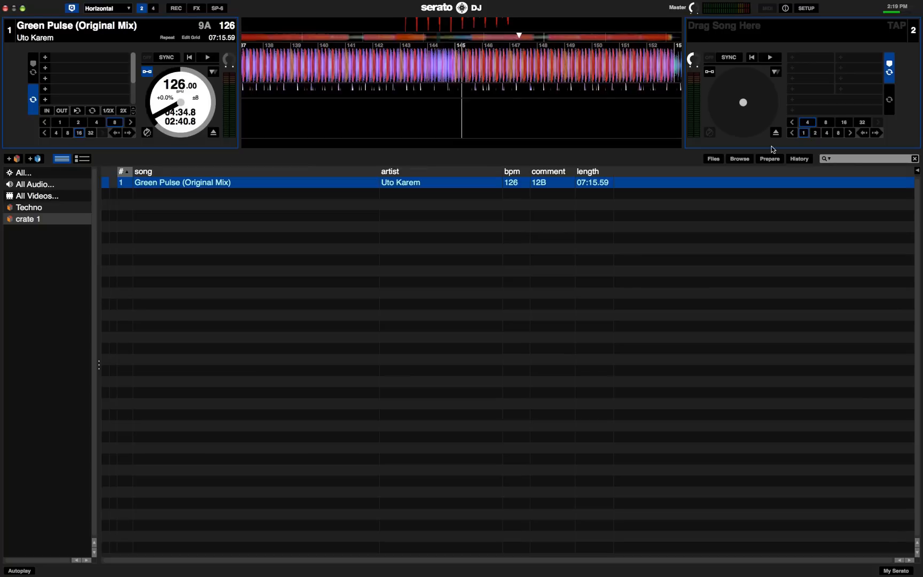
{"action": "mouse_move", "coordinate": [763, 234]}
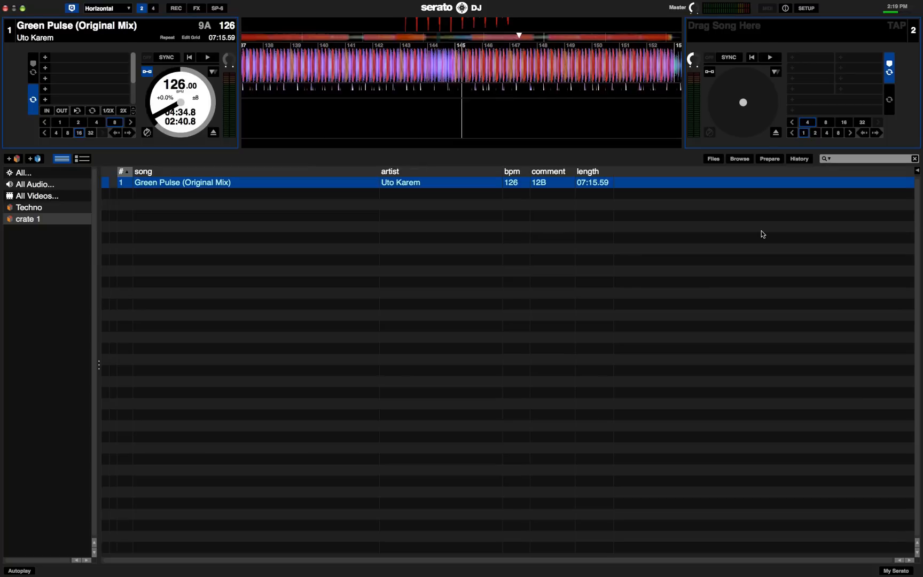